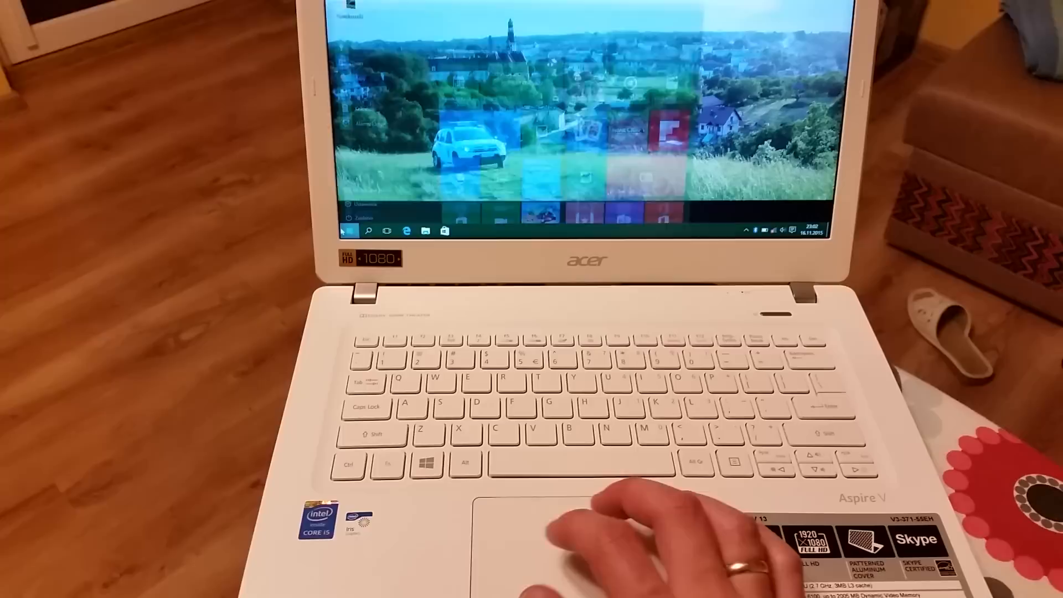
Choose Zamknij from the Start menu's Zasilanie options to begin shutting Windows down.
click(342, 232)
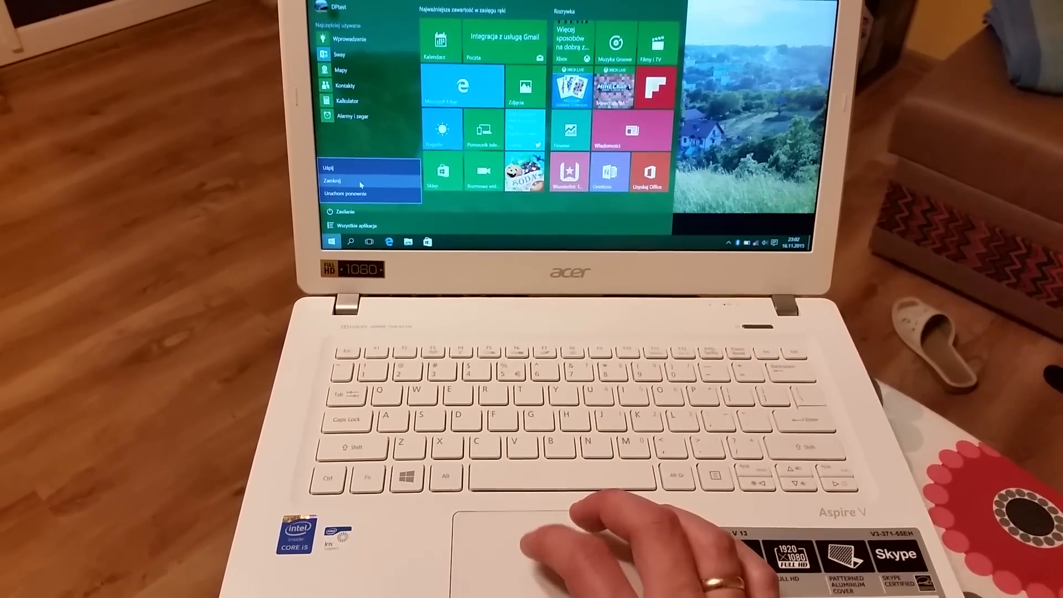
click(334, 180)
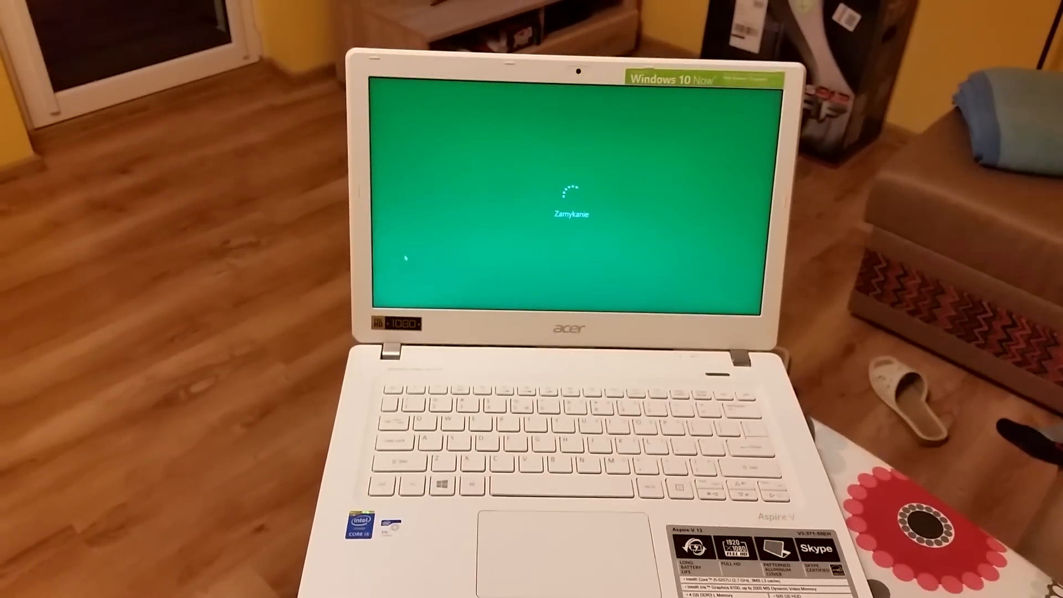